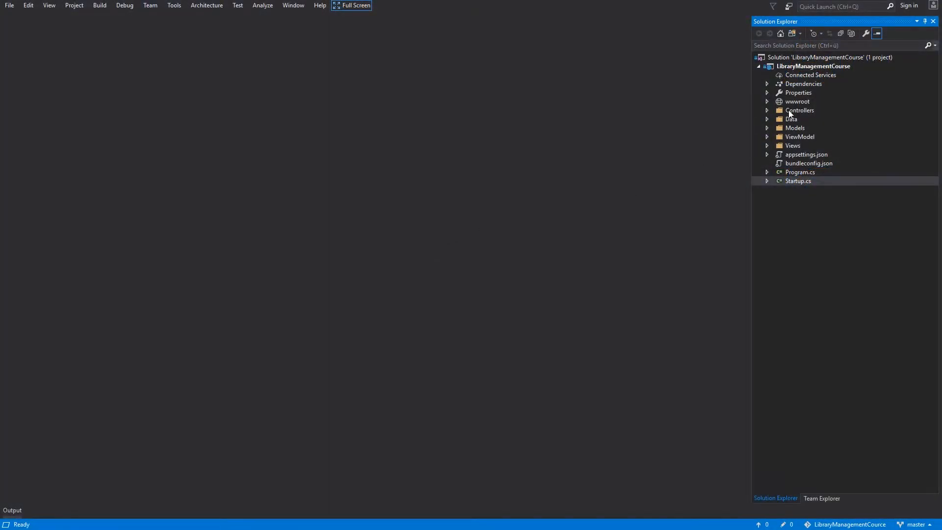
# Step: Create a new class file named BookController in the Controllers folder via Add New Item
pyautogui.press('ctrl+shift+a')
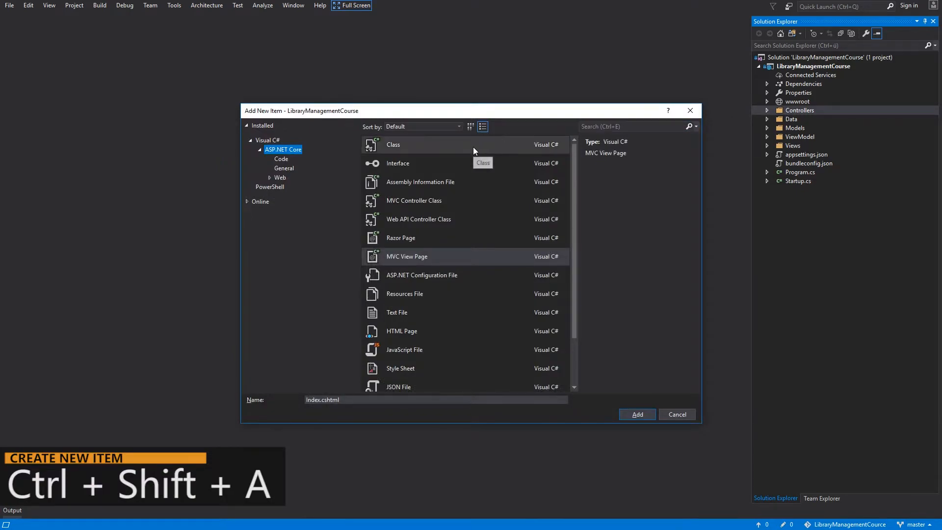
pyautogui.click(393, 145)
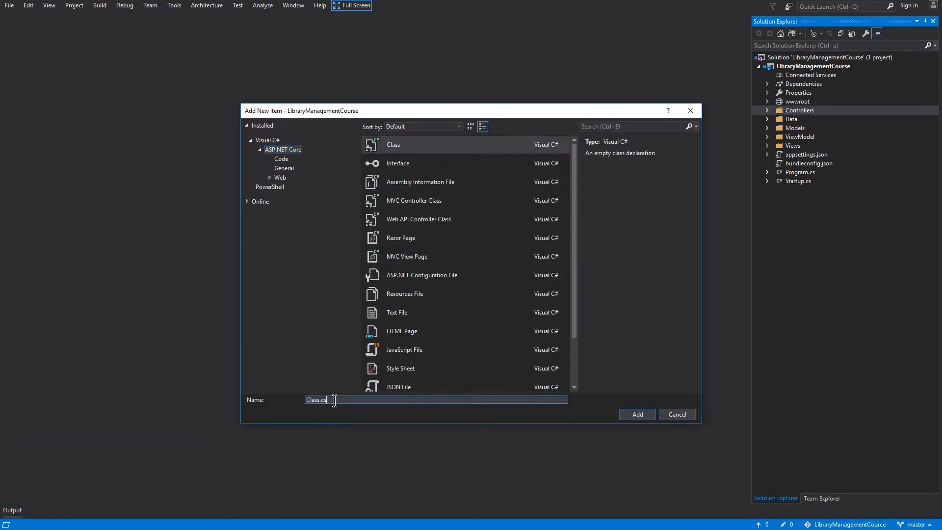
pyautogui.write('B')
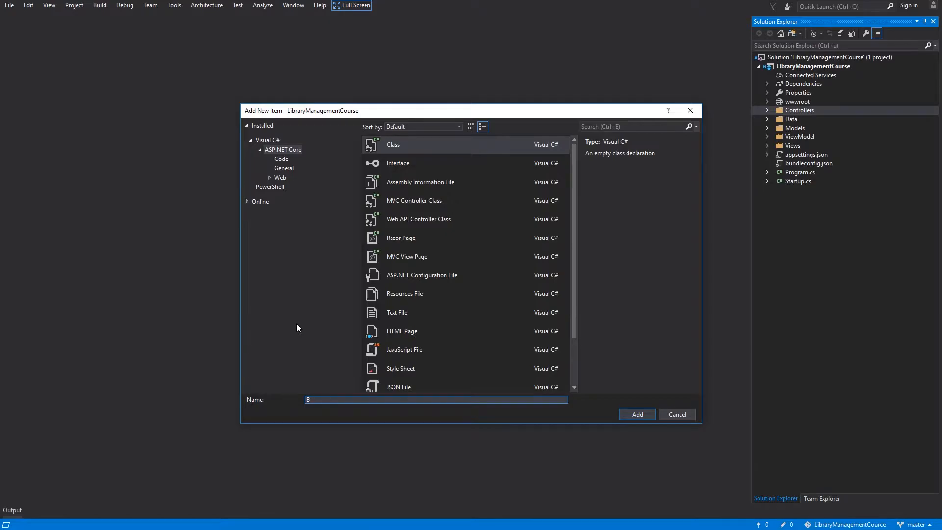
pyautogui.write('BookController')
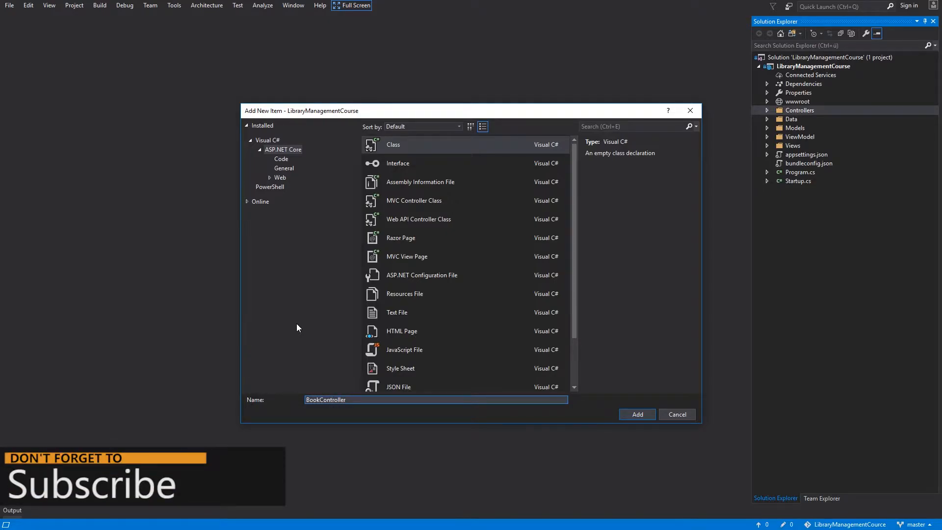
pyautogui.click(638, 414)
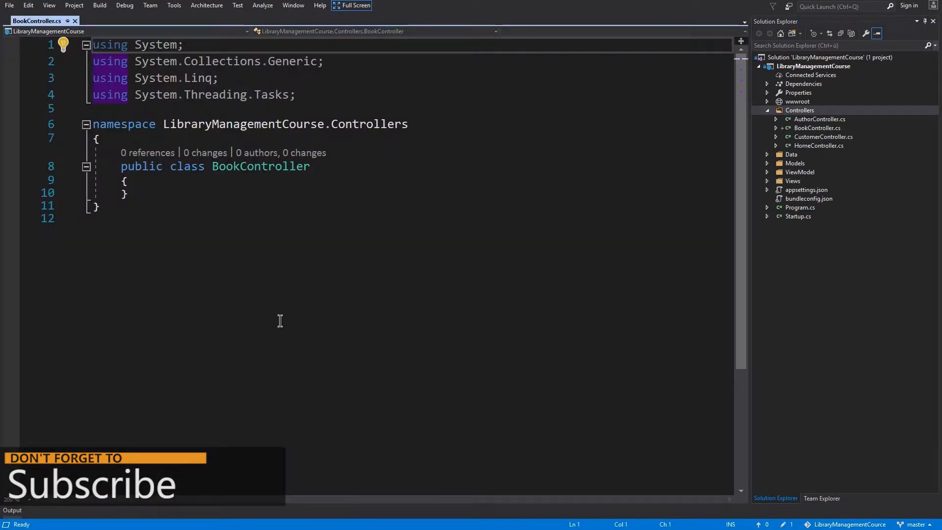
# Step: Derive BookController from Controller and import Microsoft.AspNetCore.Mvc
pyautogui.doubleClick(261, 166)
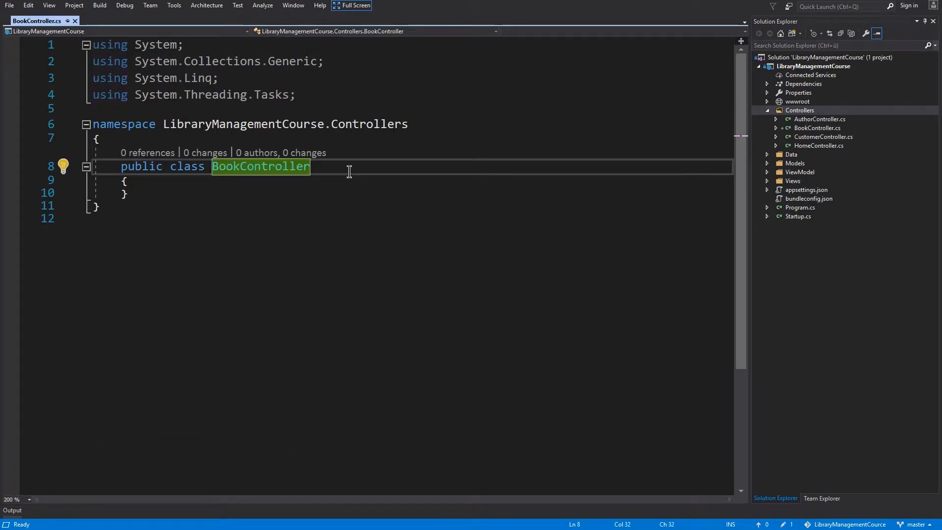
pyautogui.write(': Controller')
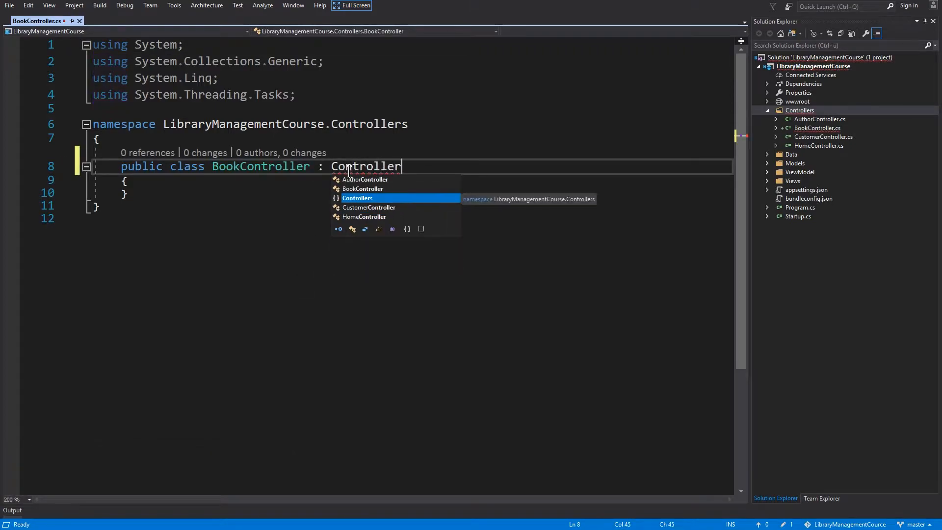
pyautogui.press('Ctrl+.')
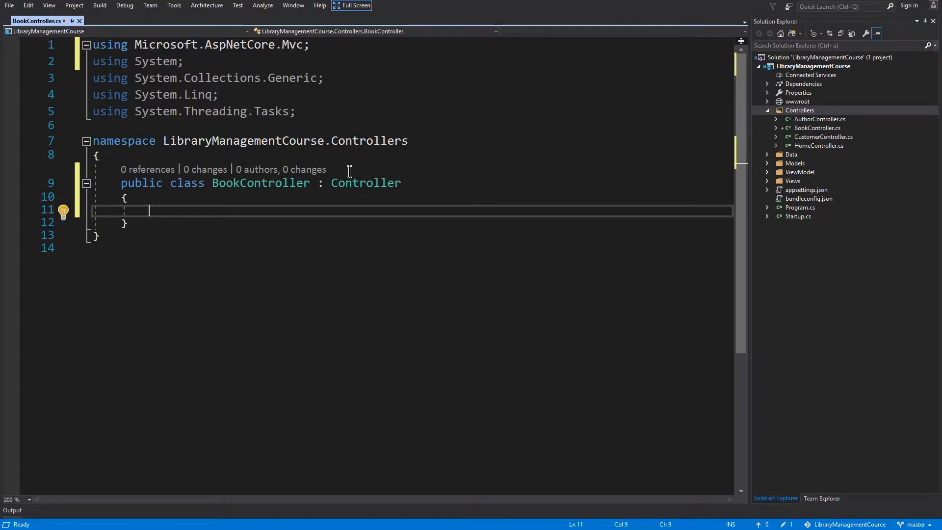
# Step: Add a constructor taking IBookRepository and IAuthorRepository, importing Data.Interfaces
pyautogui.write('ct')
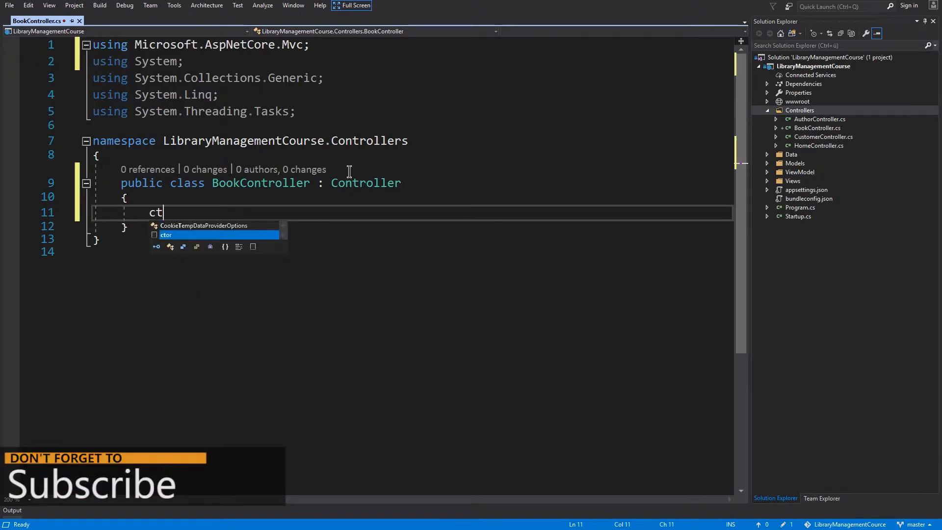
pyautogui.press('Tab')
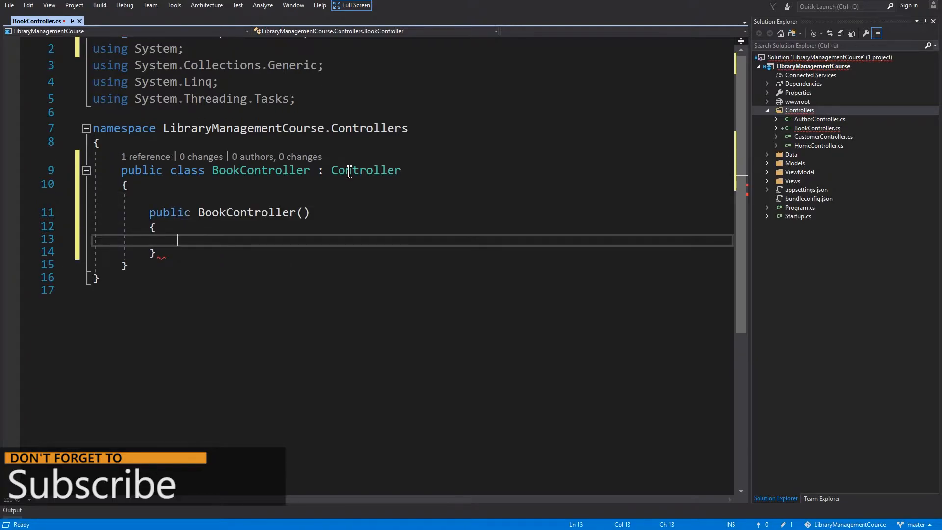
pyautogui.write('IBookRepository bookRepository, IAuthorRepository authorReposi')
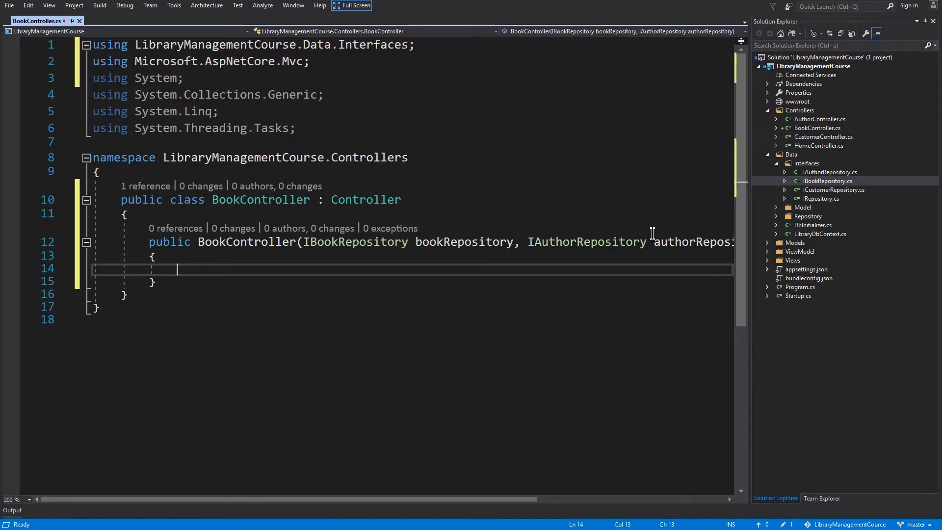
# Step: Assign both repositories to generated private readonly _bookRepository and _authorRepository fields
pyautogui.write('_bookRepository = bookRepository;')
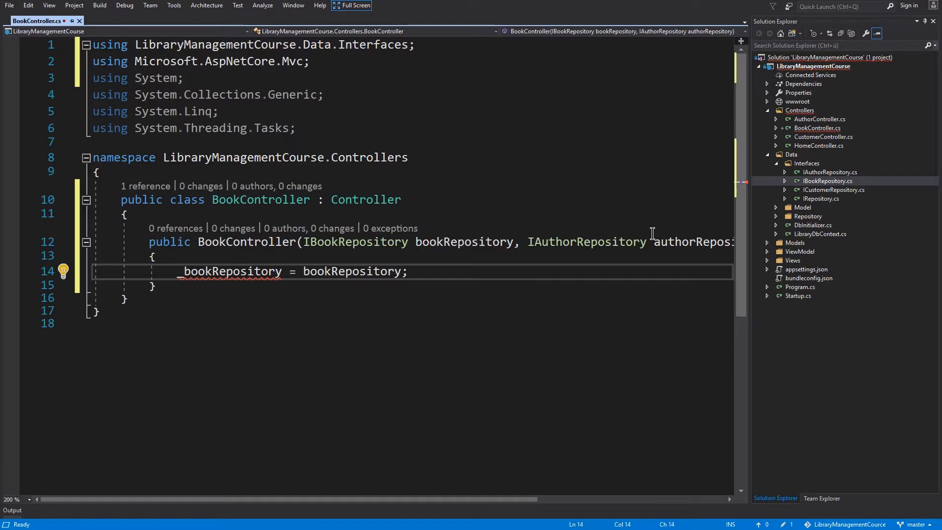
pyautogui.press('Ctrl+.')
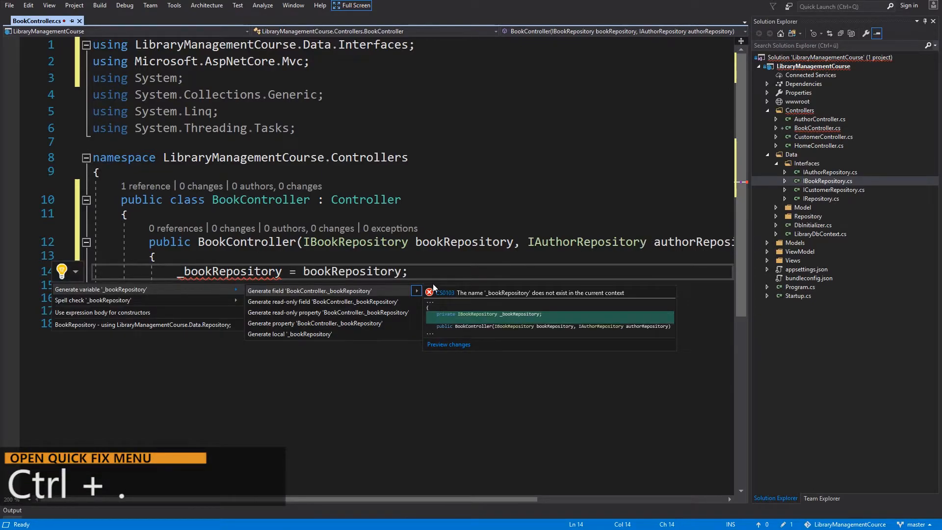
pyautogui.click(310, 291)
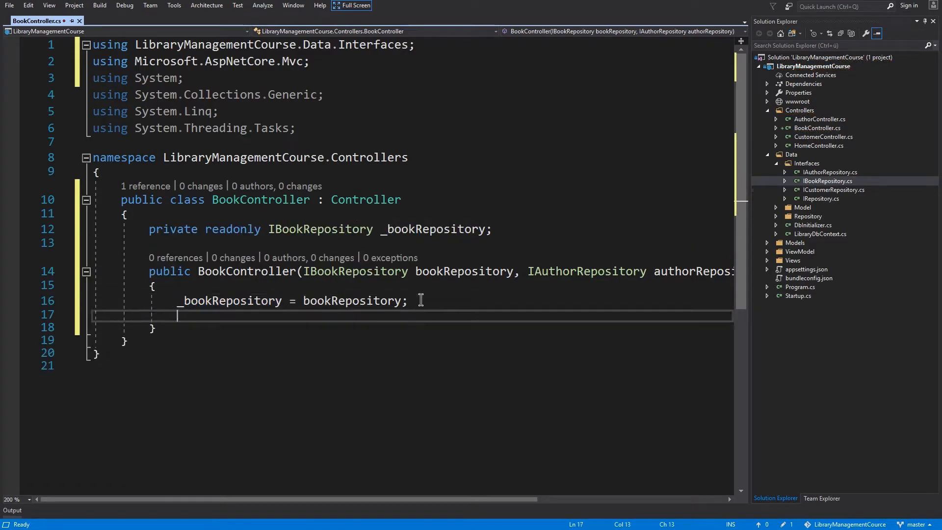
pyautogui.write('_authorRepository = authorRepository;')
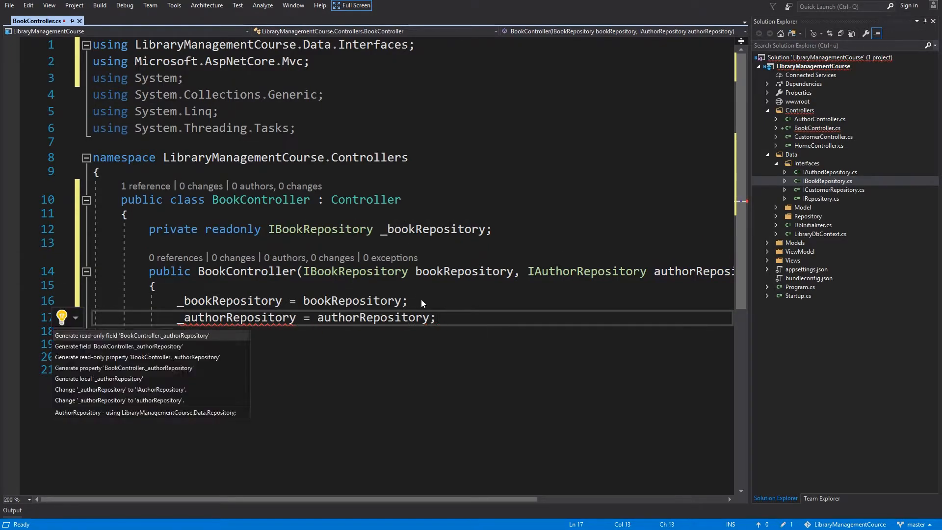
pyautogui.click(131, 335)
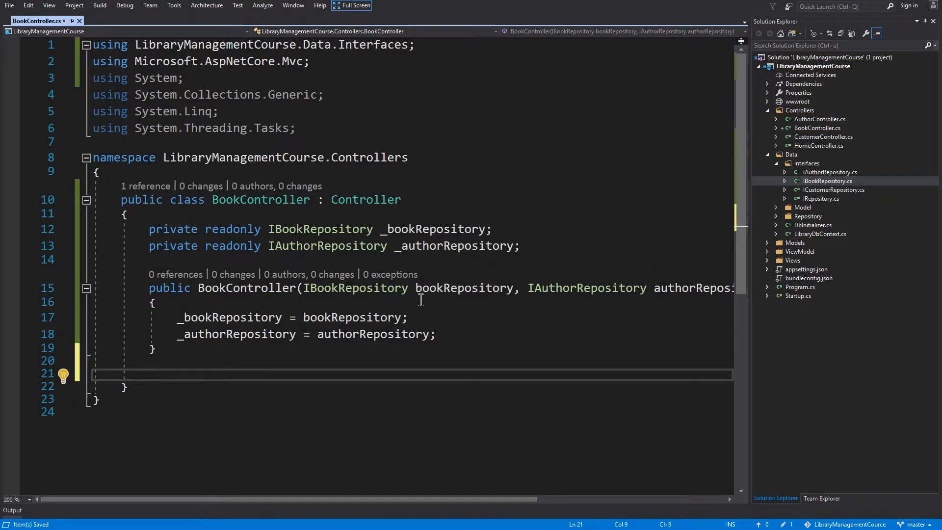
# Step: Declare public IActionResult List(int? authorId, int? borrowerId) with an empty body
pyautogui.write('public IActionResult List')
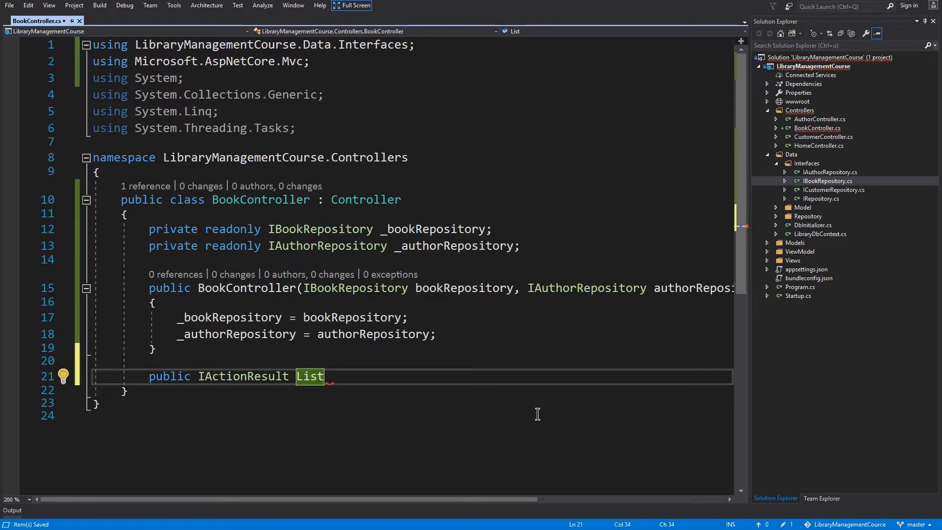
pyautogui.write('(int? authorId, int? borrower')
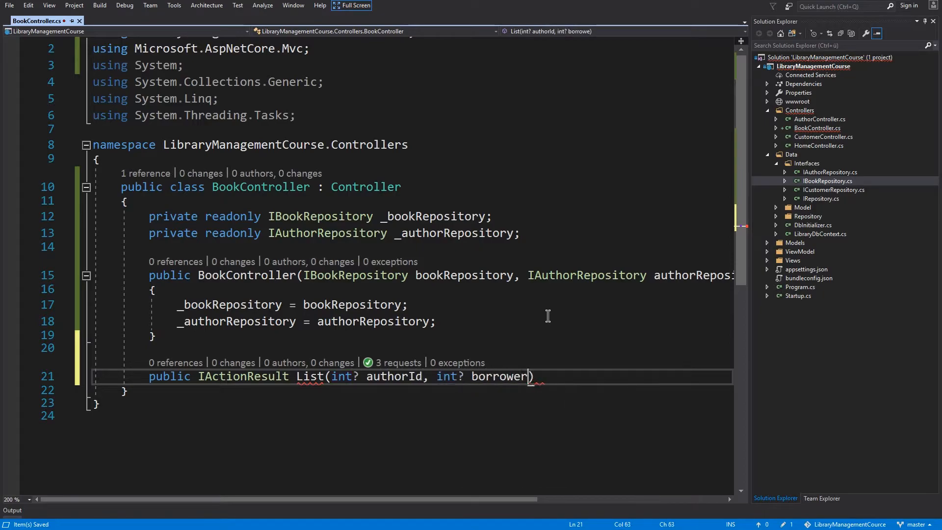
pyautogui.write('Id')
pyautogui.write('{')
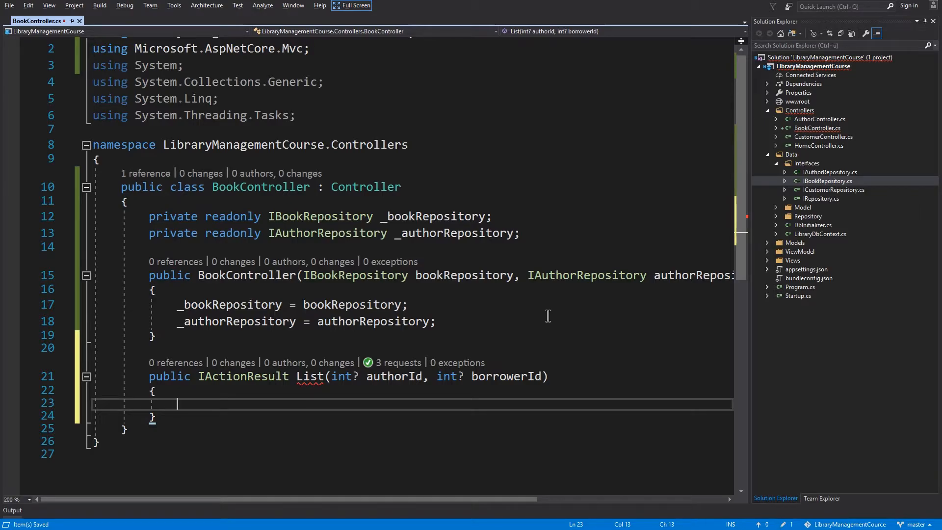
# Step: Write the both-null 'show all books' branch and the authorId 'filter by author id' branch
pyautogui.write('if(')
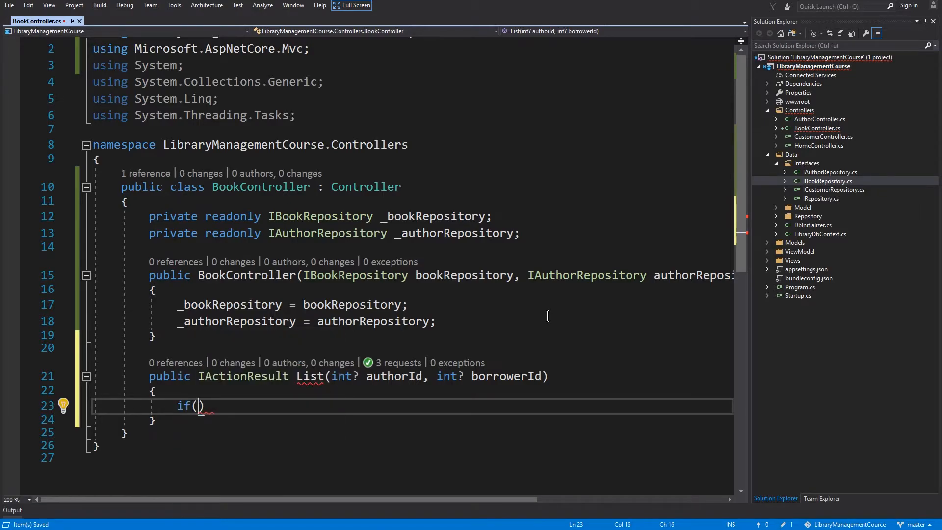
pyautogui.write('authorId == null && borrowerId == null')
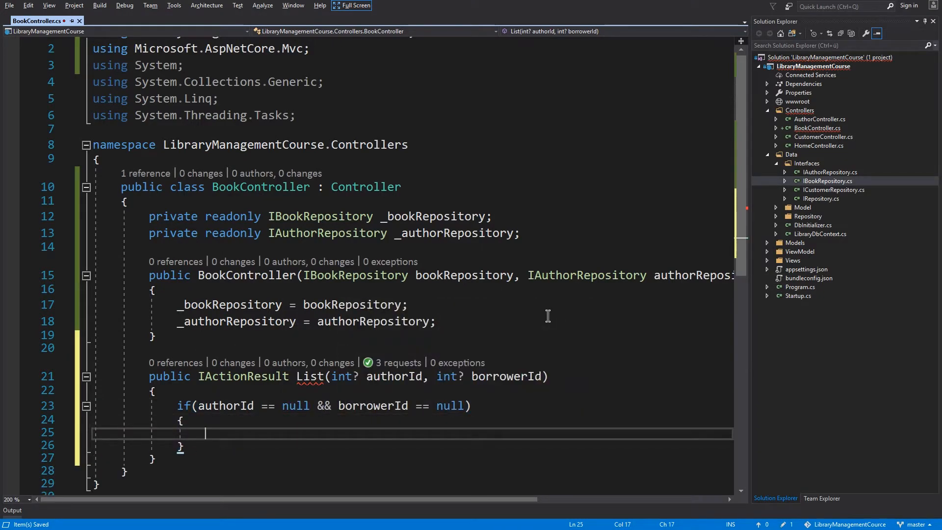
pyautogui.write('// show all books')
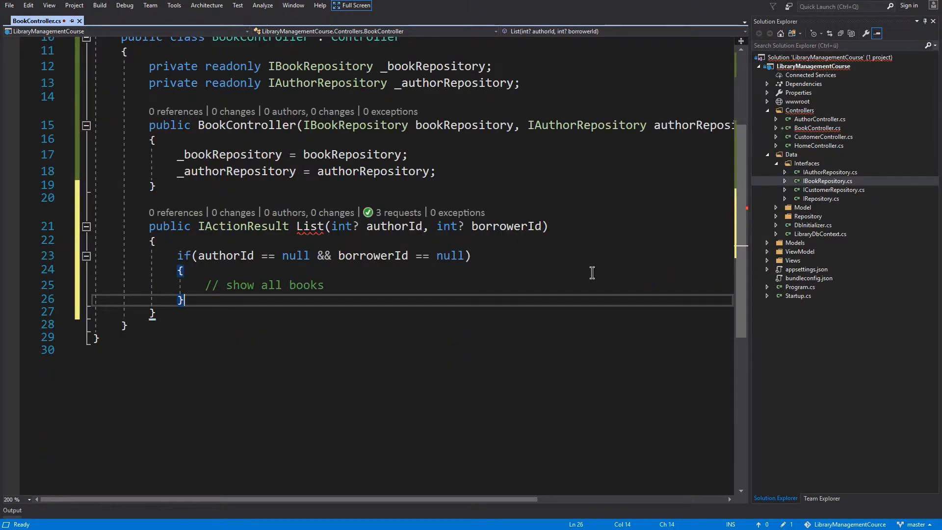
pyautogui.write('else if (authorId != null')
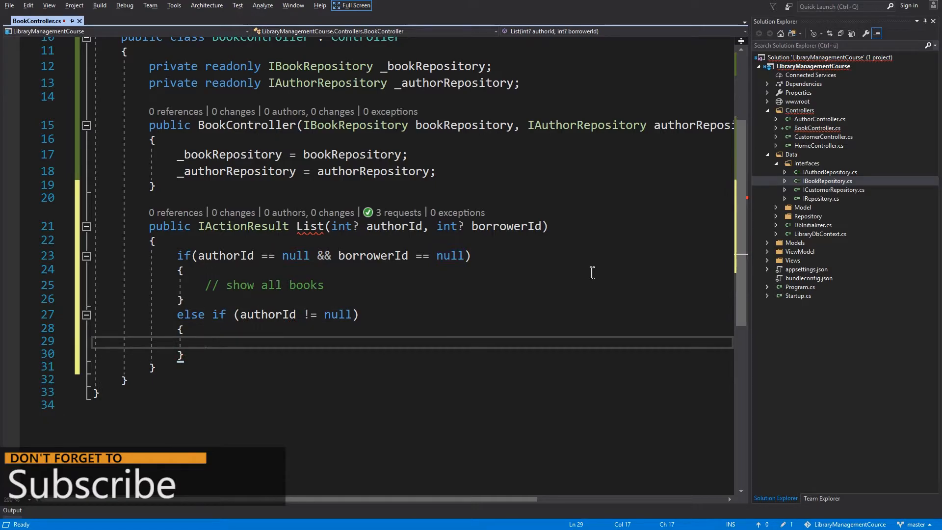
pyautogui.write('// filter by author id')
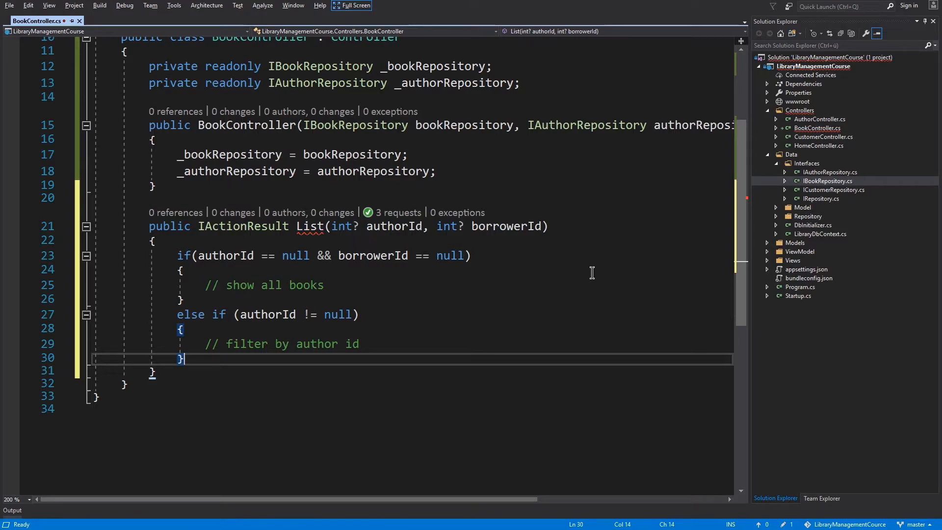
# Step: Add the borrowerId filter branch, a final else noted to throw, and '// check books' comments under each branch
pyautogui.write('else if (borrowerId != null)')
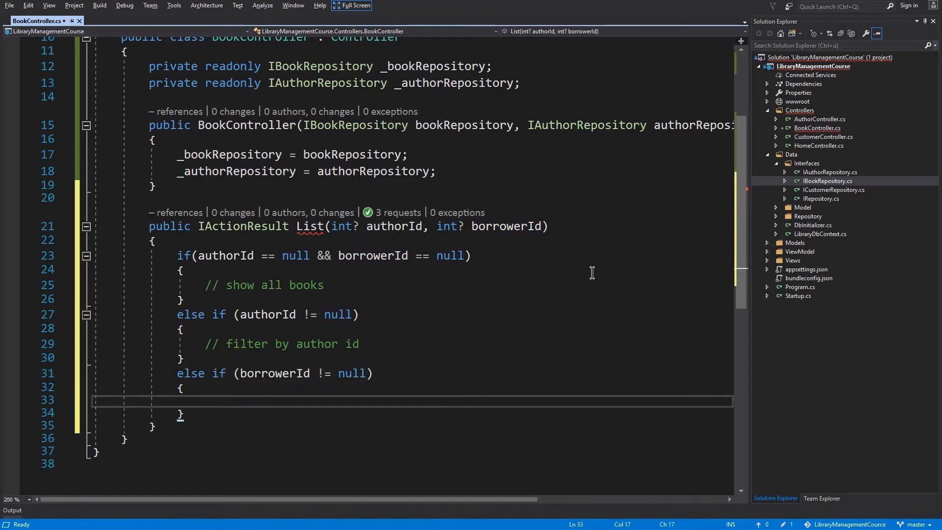
pyautogui.write('// filter by borrower id')
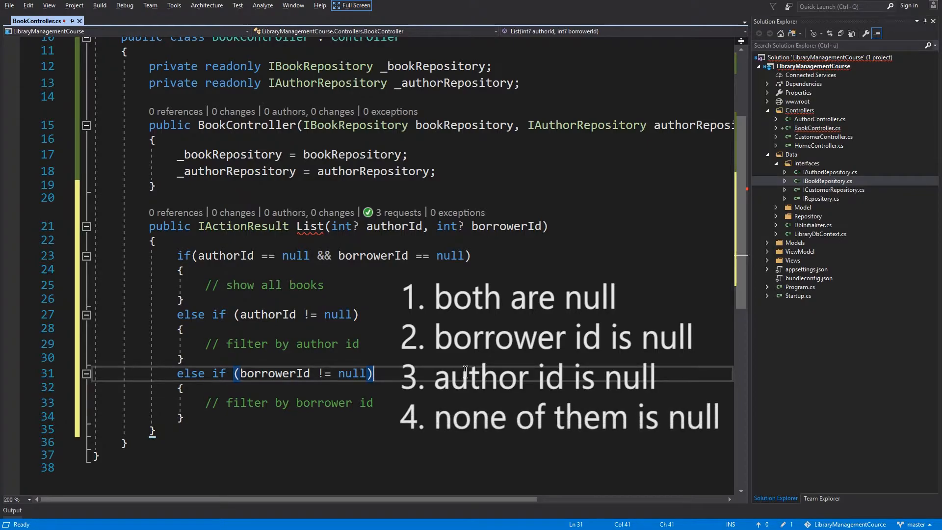
pyautogui.write('else')
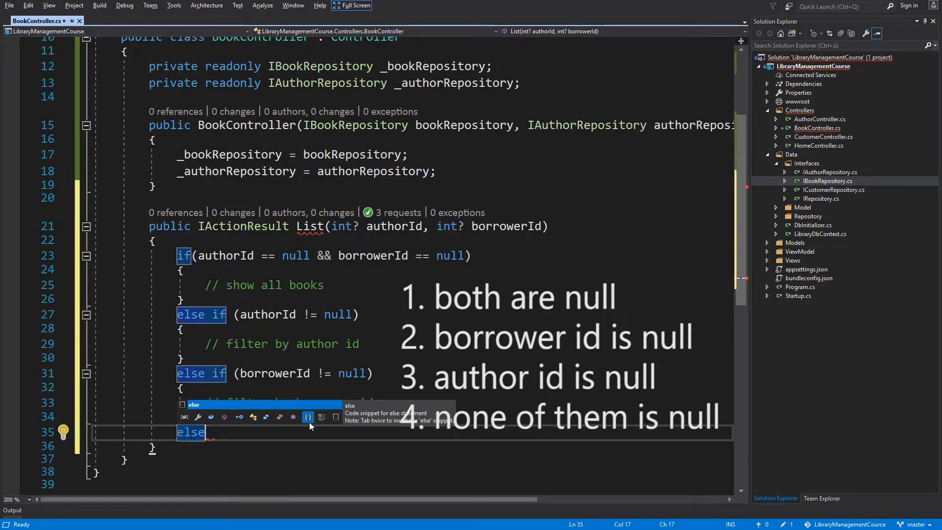
pyautogui.write('// throw exception')
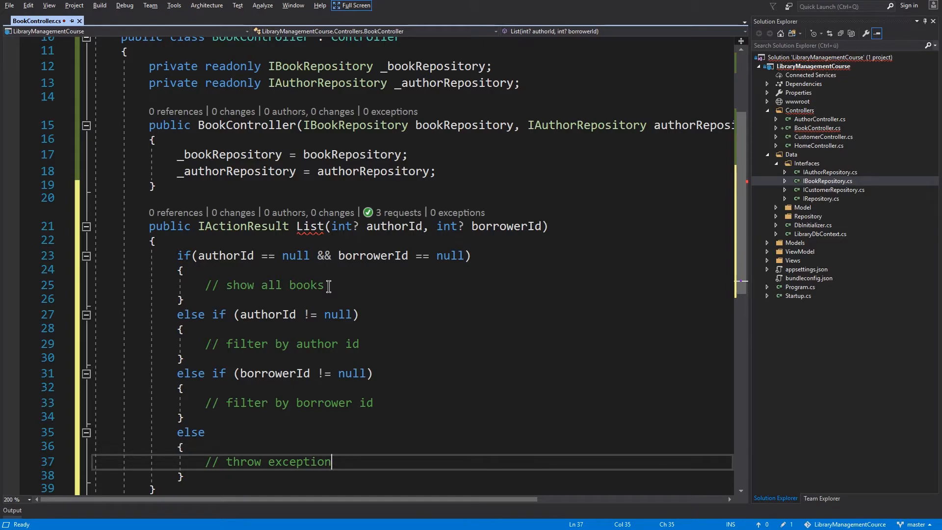
pyautogui.doubleClick(316, 345)
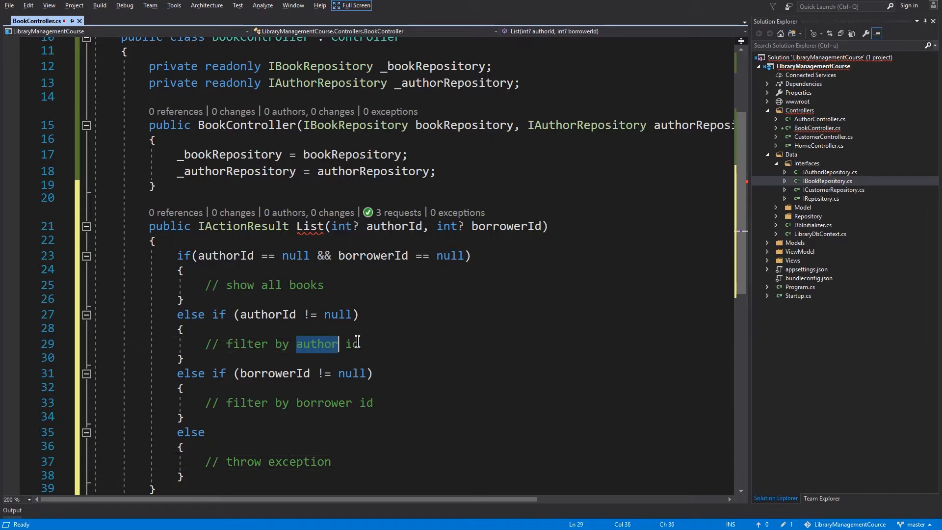
pyautogui.moveTo(351, 309)
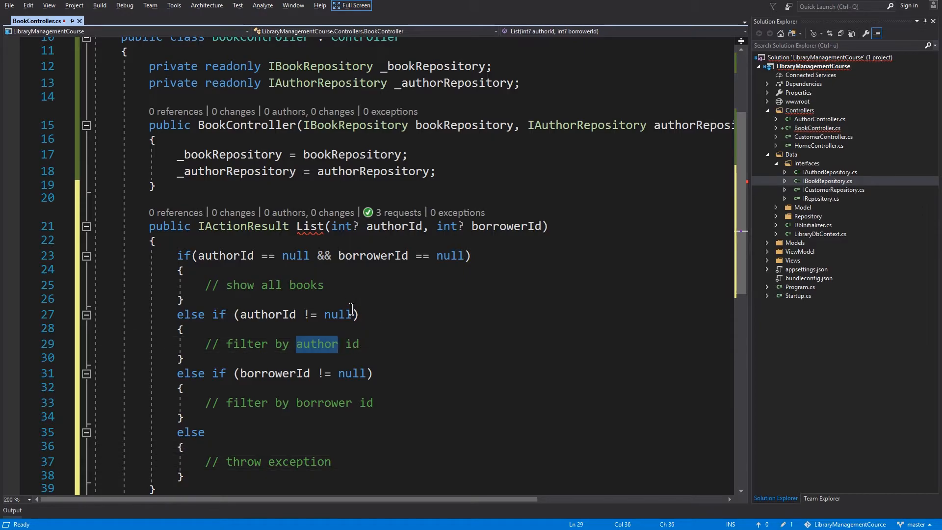
pyautogui.write('// check books')
pyautogui.write('// check author books')
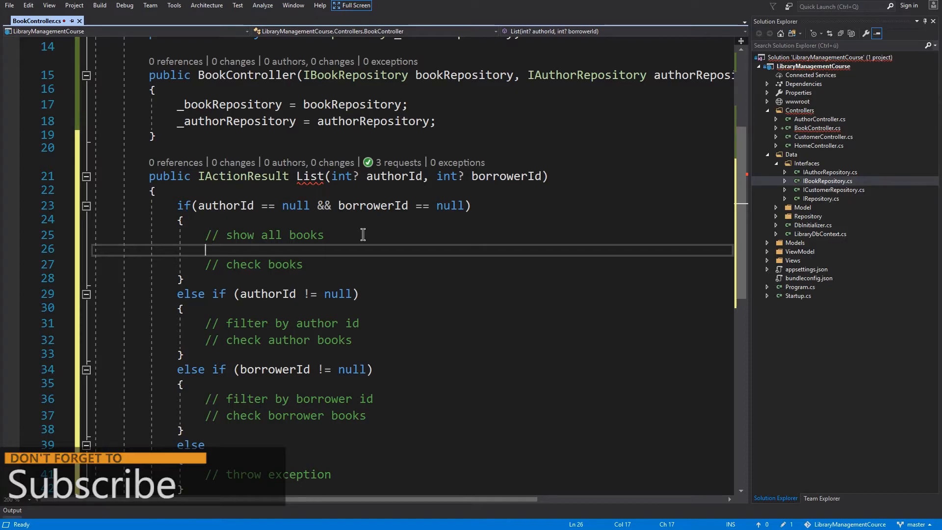
# Step: Fetch books via _bookRepository.GetAllWithAuthor() and return View("Empty") when none, else View(books)
pyautogui.write('var books = _bookRepository')
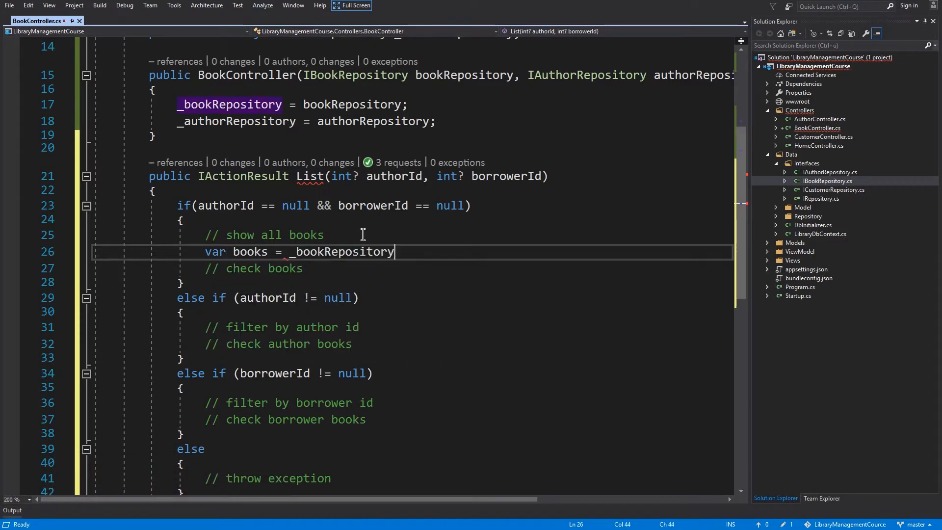
pyautogui.write('.GetAllWithAuthor();')
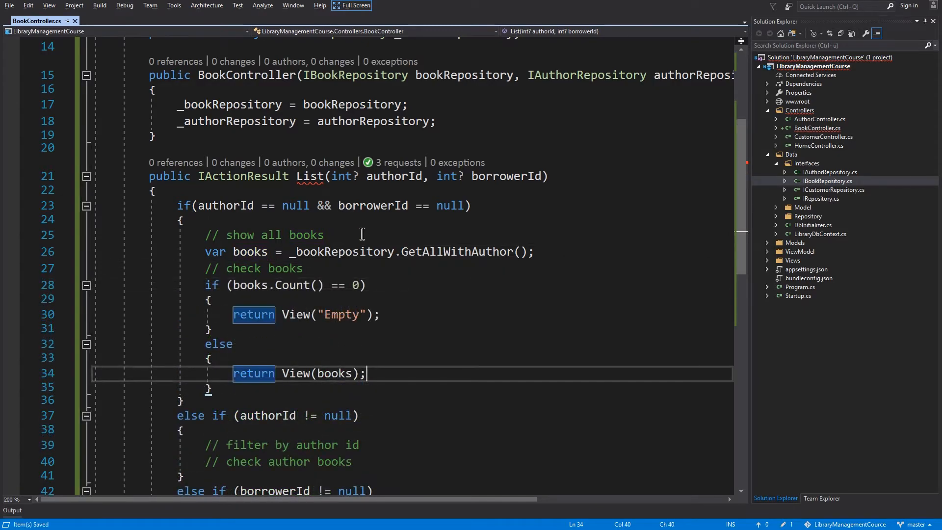
pyautogui.scroll(-3)
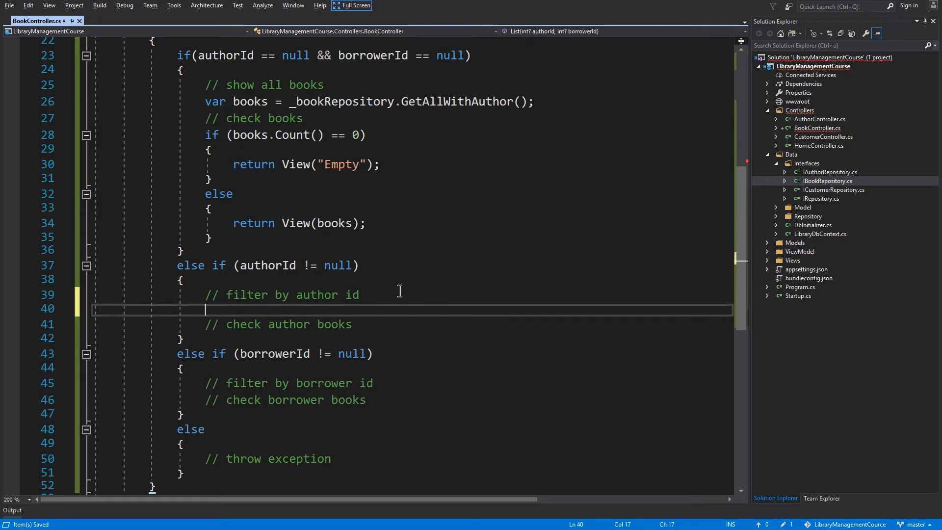
# Step: Load the author via GetWithBooks((int)authorId) and return AuthorEmpty when no books, else author.Books
pyautogui.write('var author = _authorRepository')
pyautogui.write('.GetWithBooks((int)authorId);')
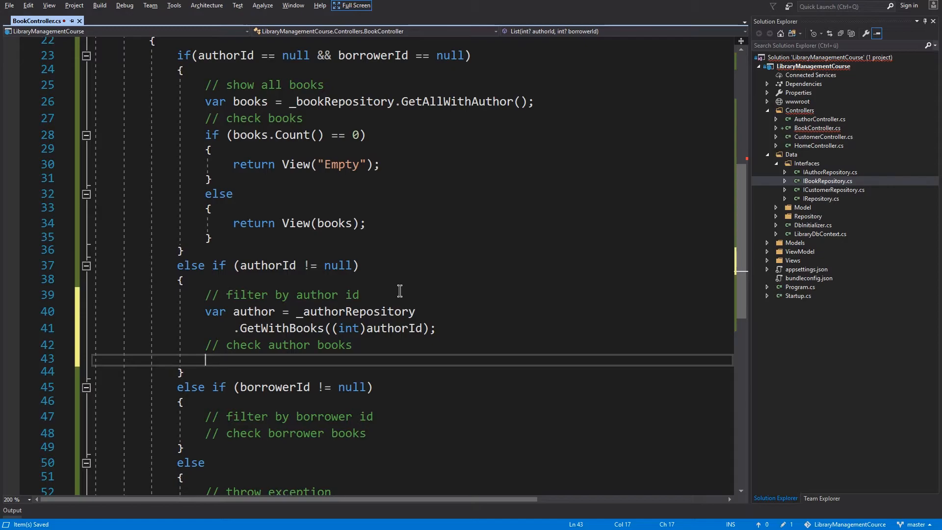
pyautogui.write('if (author.Books.Count() == 0)\\n{\\nreturn View("AuthorEmpty", auth')
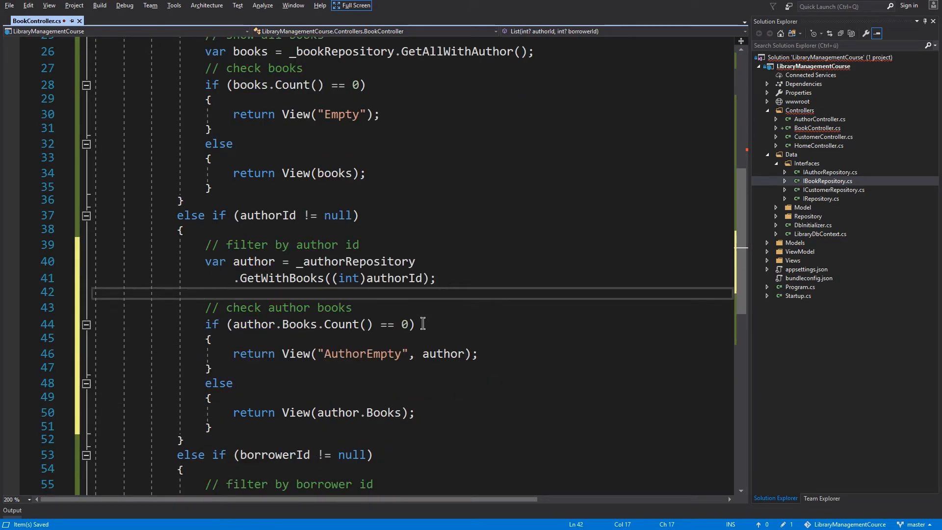
pyautogui.moveTo(405, 324)
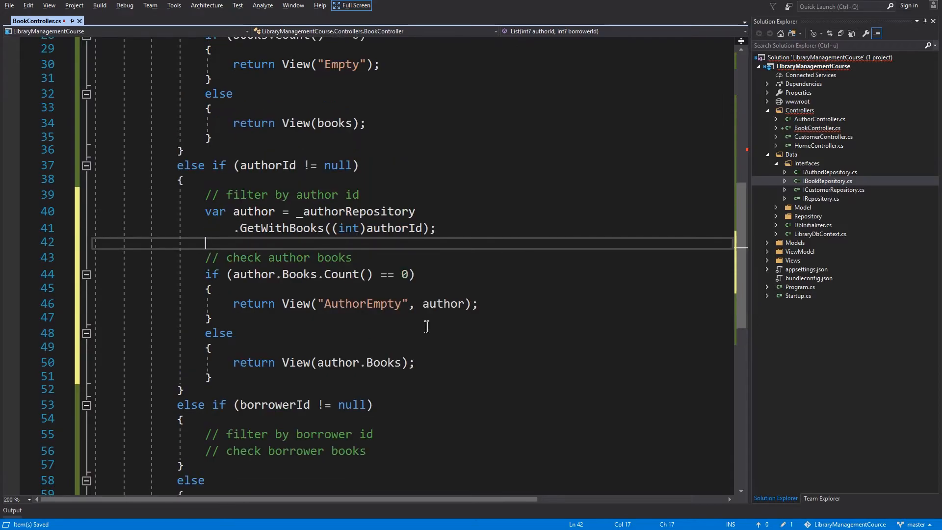
pyautogui.doubleClick(295, 363)
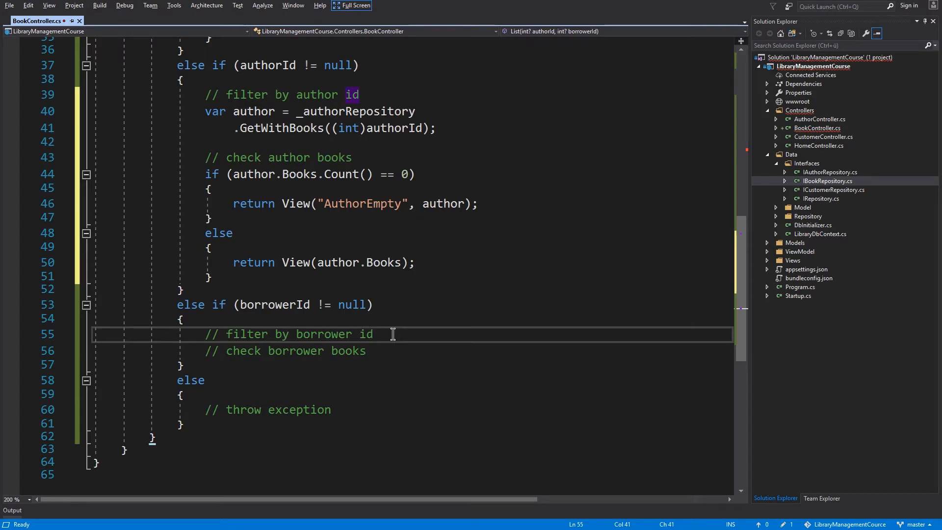
# Step: Find books by BorrowerId via FindWithAuthorAndBorrower returning Empty or books, and throw ArgumentException in the else
pyautogui.write('var books = _bookRepository')
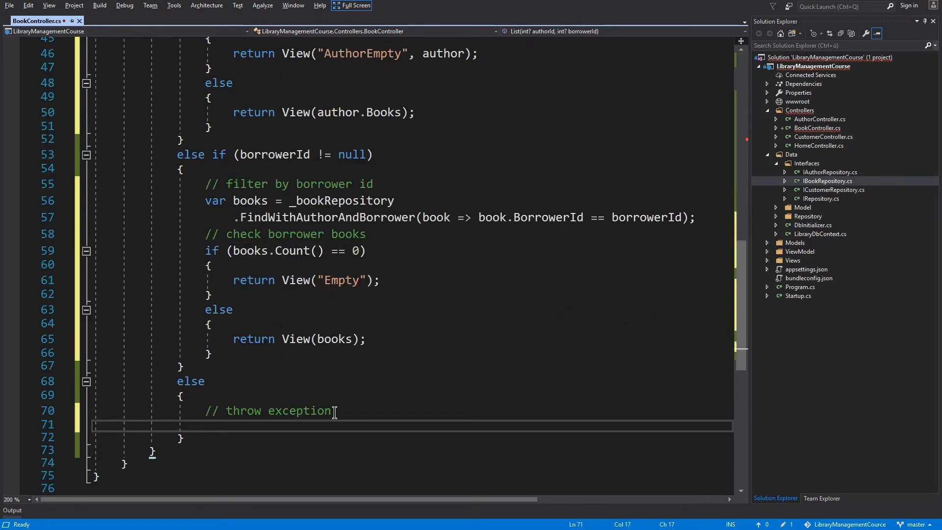
pyautogui.write('throw new ArgumentException();')
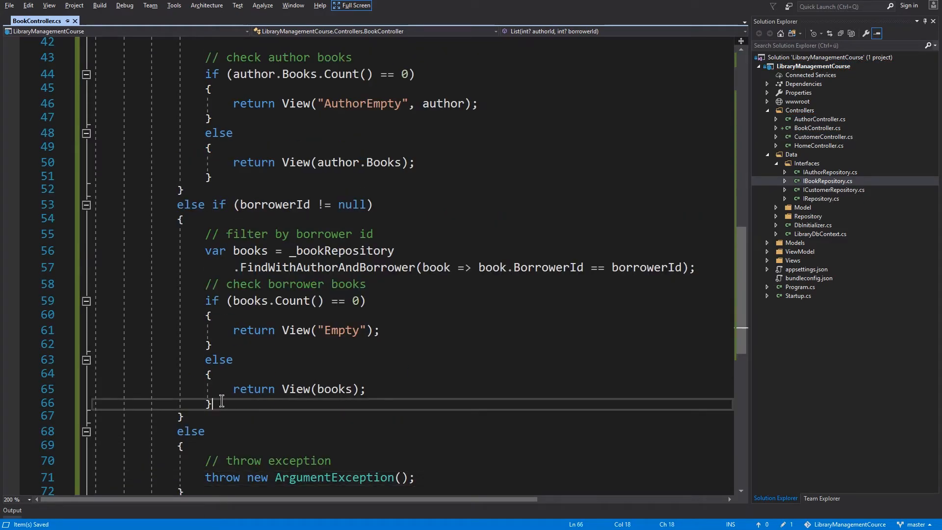
pyautogui.moveTo(210, 402); pyautogui.dragTo(209, 300)
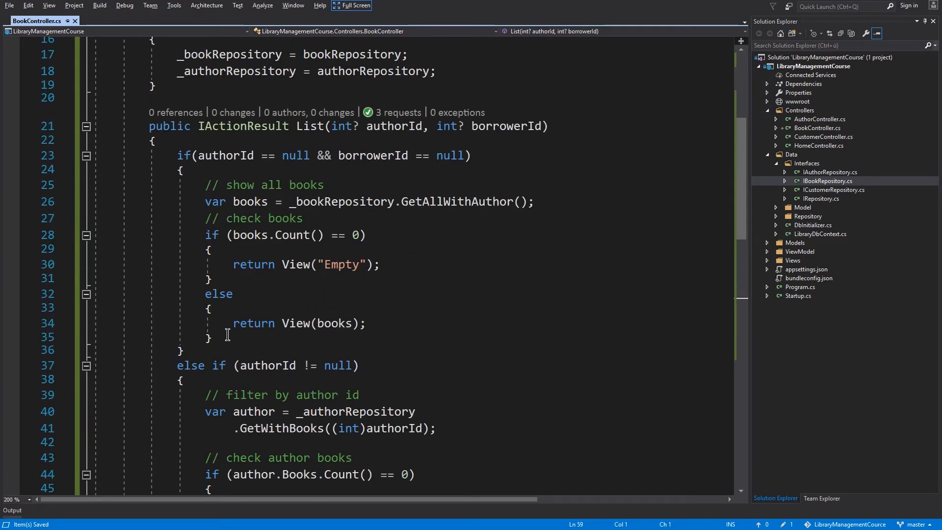
pyautogui.moveTo(212, 235); pyautogui.dragTo(212, 339)
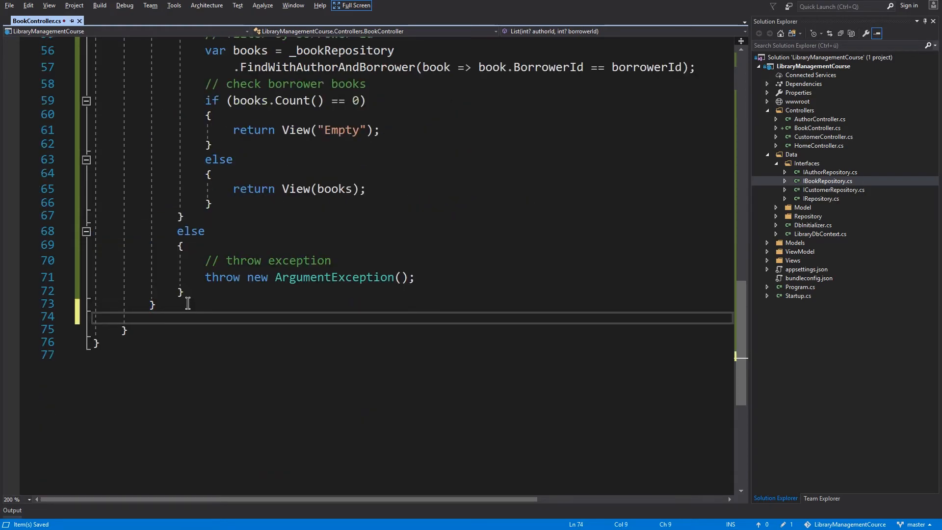
# Step: Declare the helper signature public IActionResult CheckBooks(IEnumerable<Book> ...)
pyautogui.write('public')
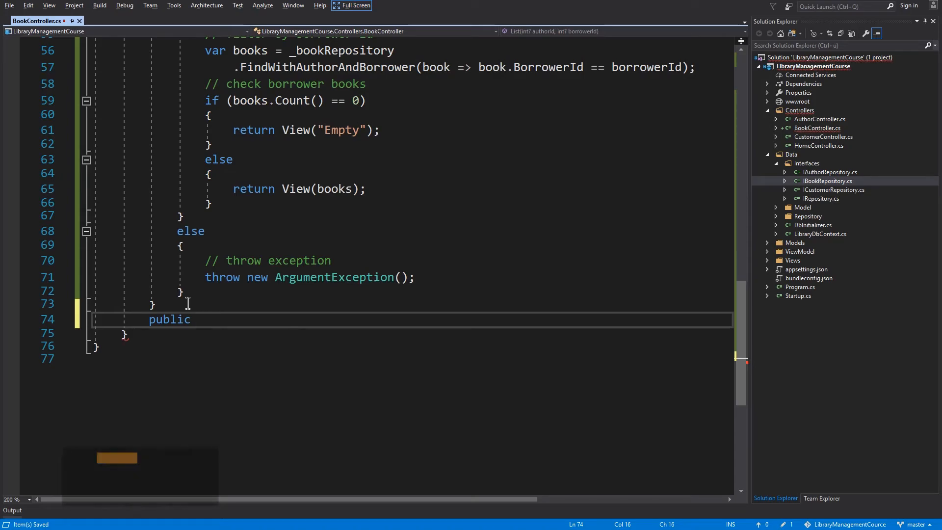
pyautogui.write('IActionResult')
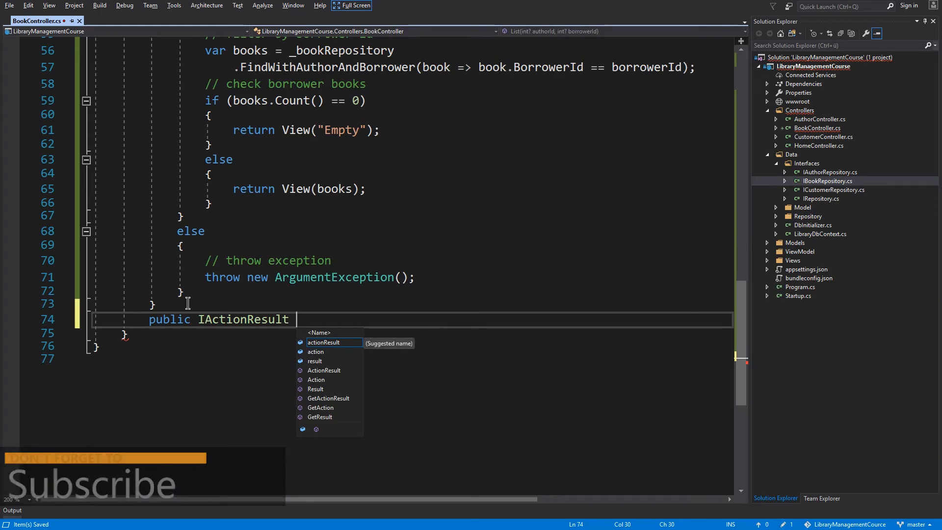
pyautogui.write('Check')
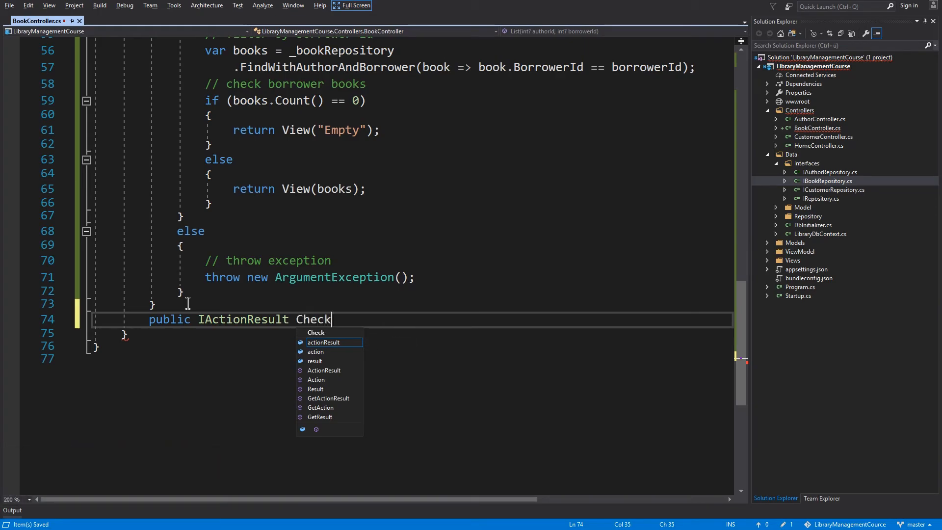
pyautogui.write('Books')
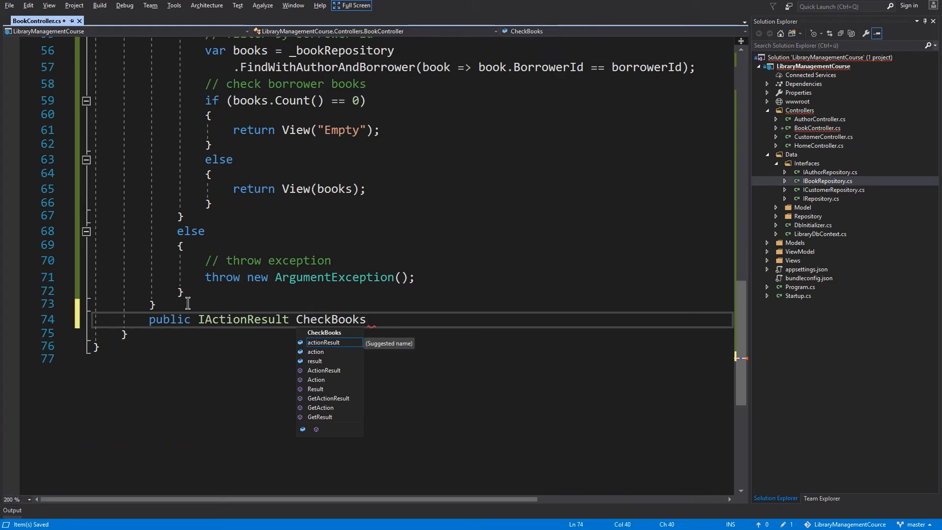
pyautogui.write('(IEnumerable<Book>')
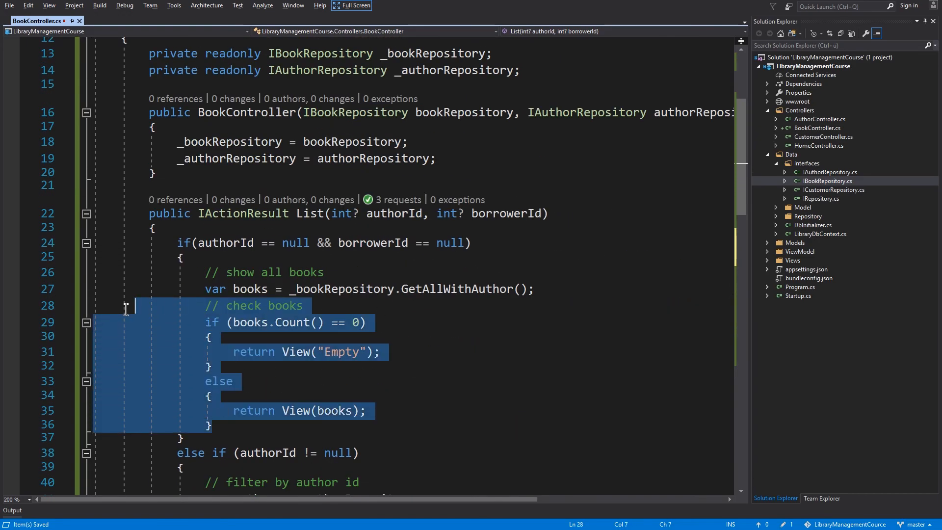
# Step: Make the show-all-books branch simply return CheckBooks(books)
pyautogui.write('return CheckBooks(books);')
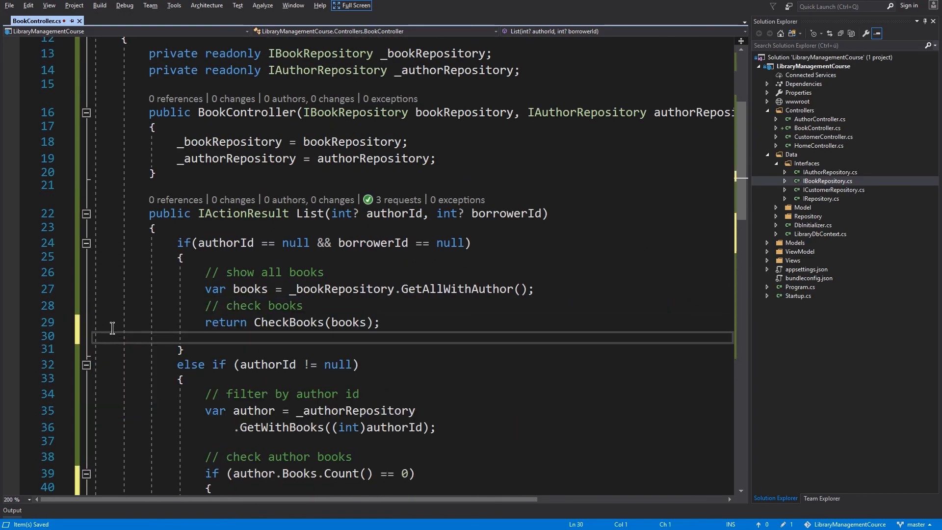